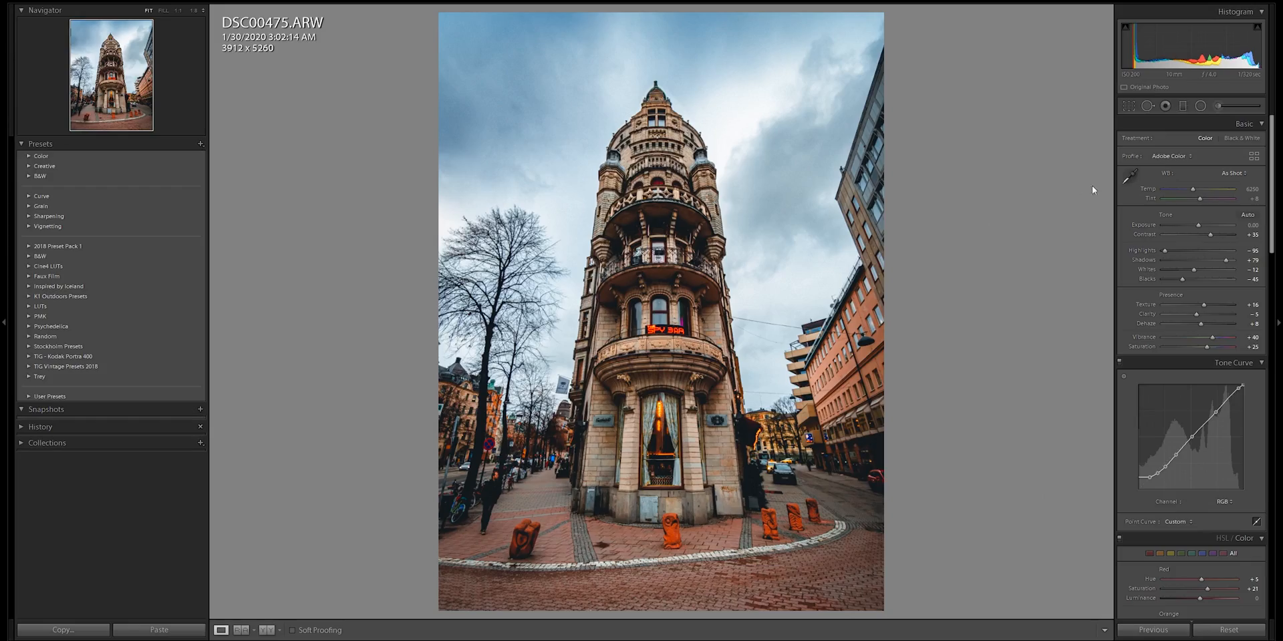
{"action": "scroll", "scroll_direction": "down", "scroll_amount": 3}
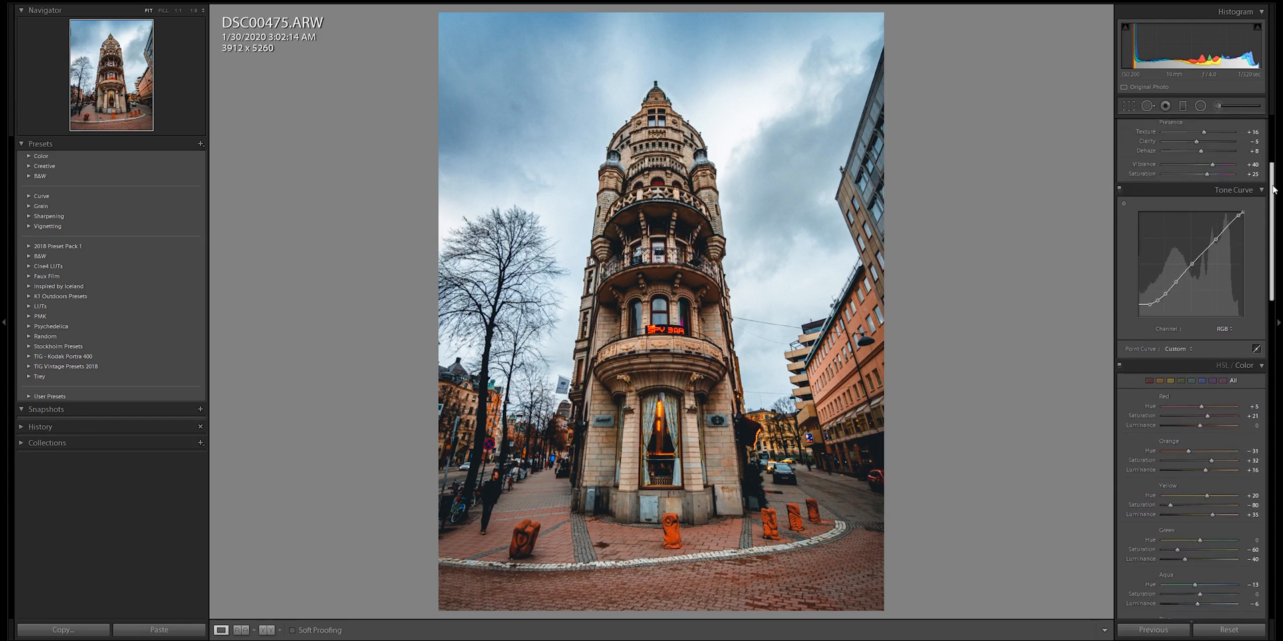